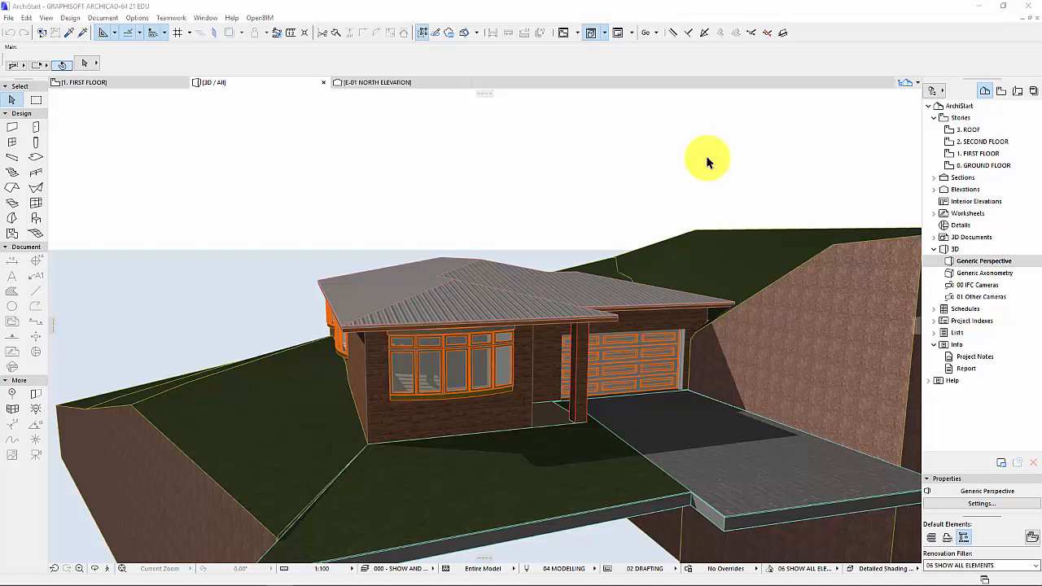
{"action": "mouse_move", "coordinate": [515, 247]}
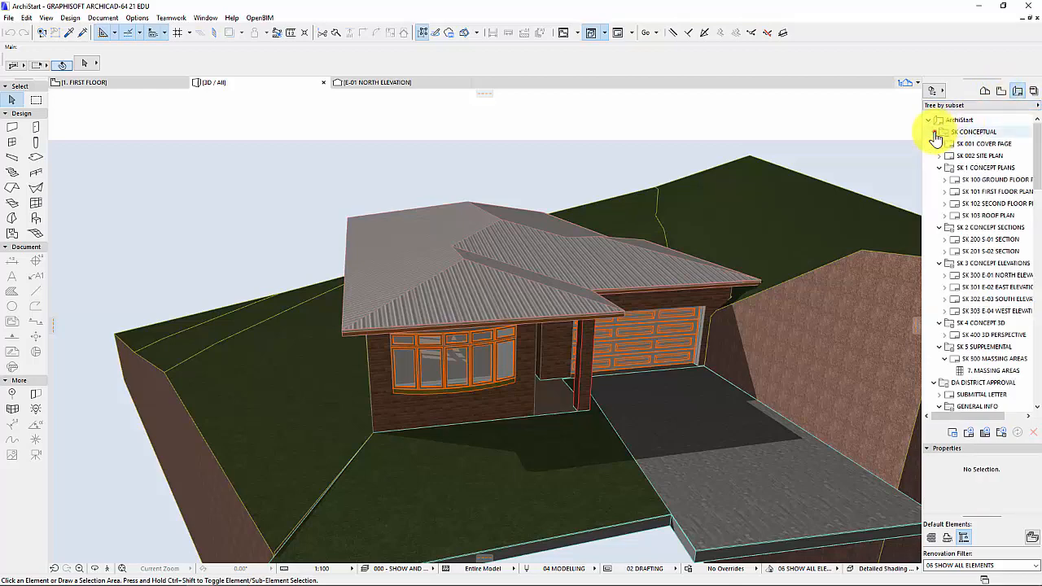
Step: Collapse SK and CD subsets, expand DA DISTRICT APPROVAL, then return to the Project Map
{"action": "left_click", "coordinate": [939, 131]}
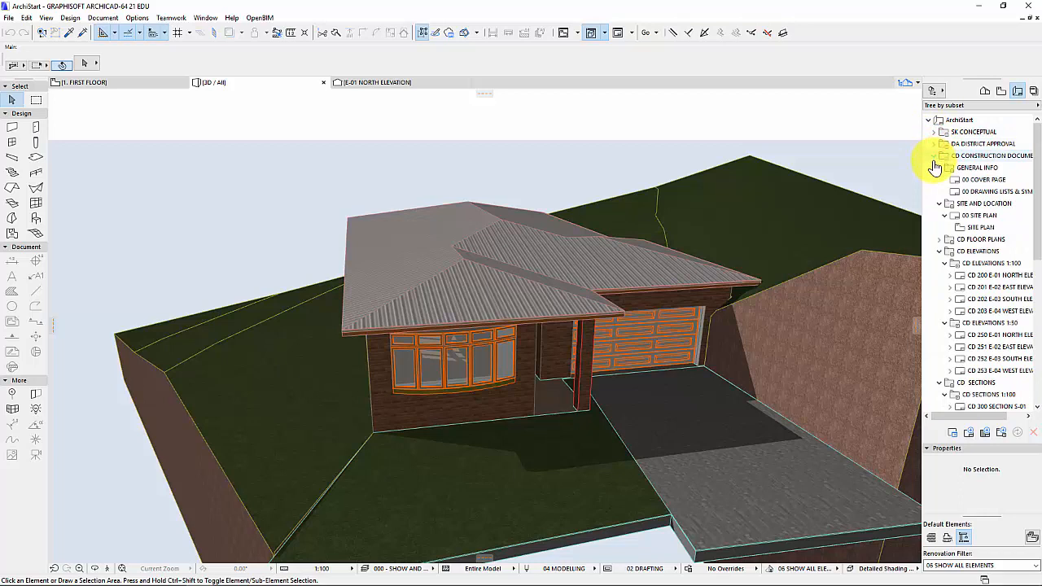
{"action": "left_click", "coordinate": [932, 155]}
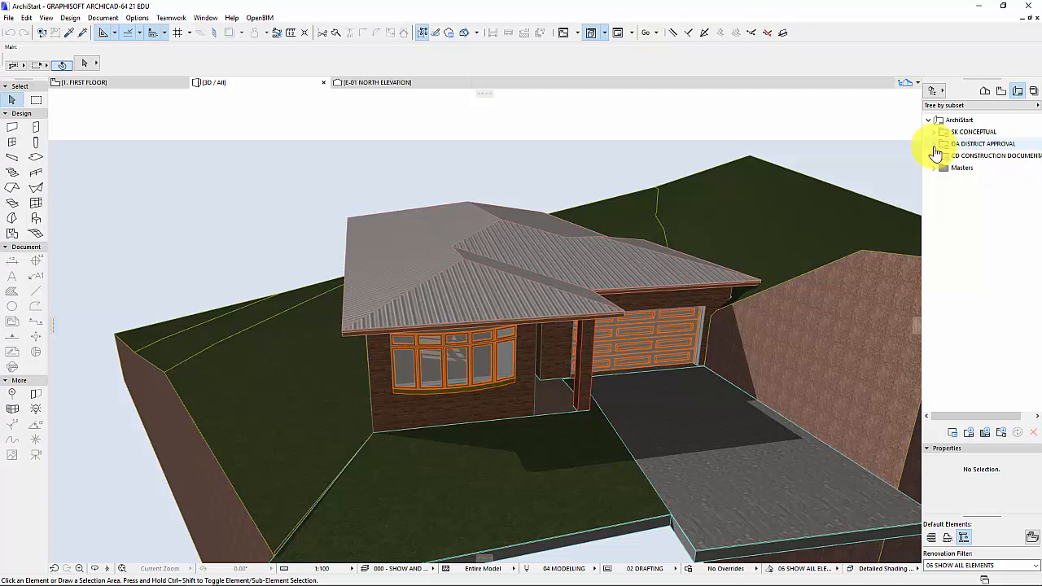
{"action": "left_click", "coordinate": [938, 144]}
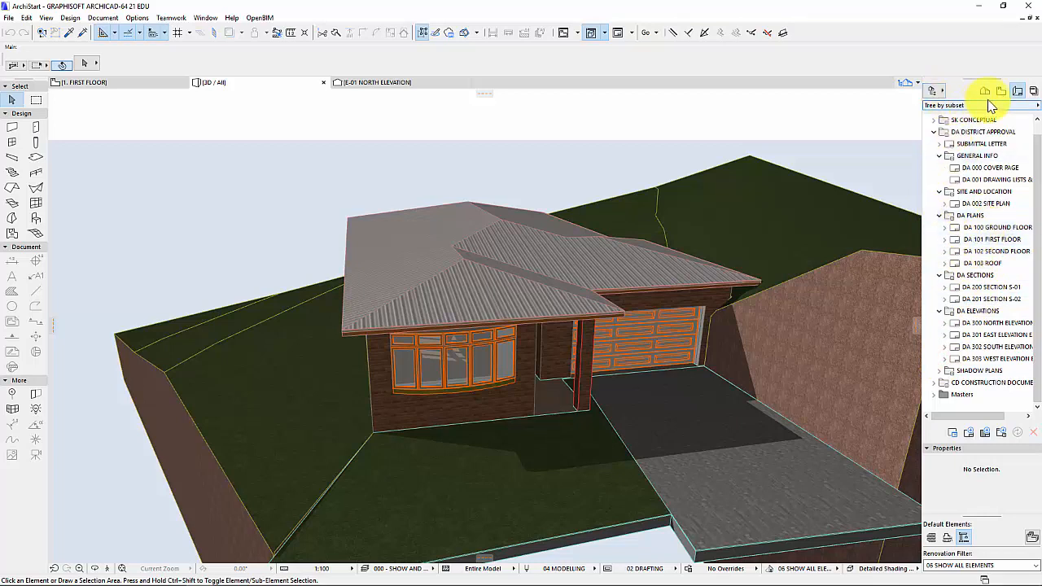
{"action": "left_click", "coordinate": [984, 90]}
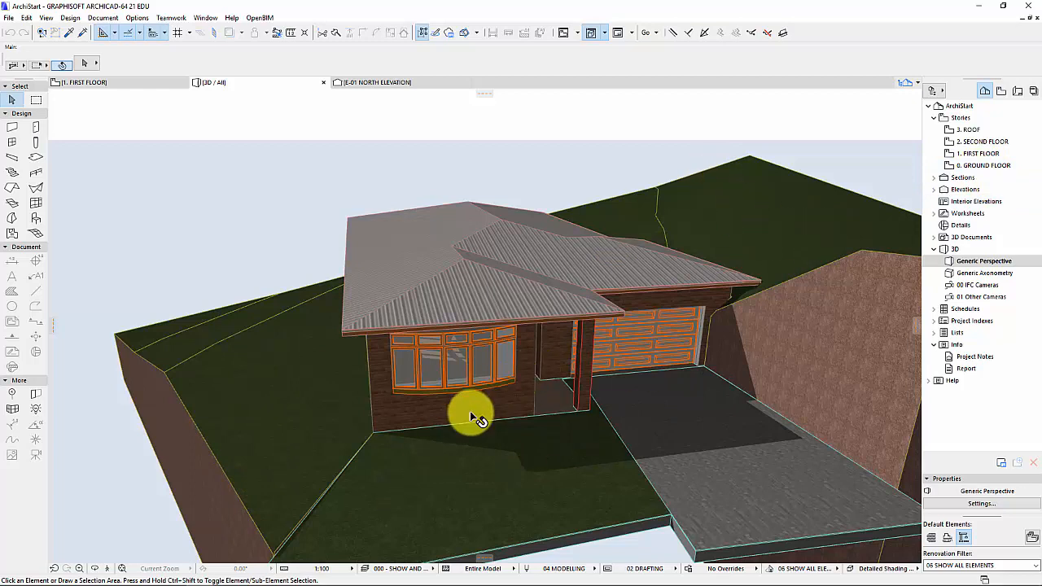
{"action": "mouse_move", "coordinate": [527, 397]}
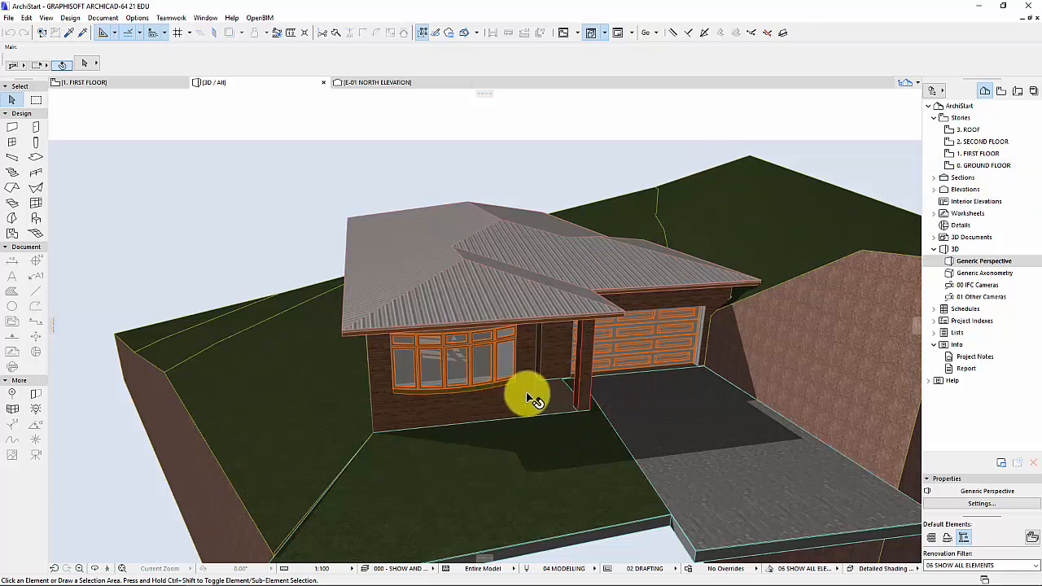
{"action": "mouse_move", "coordinate": [517, 367]}
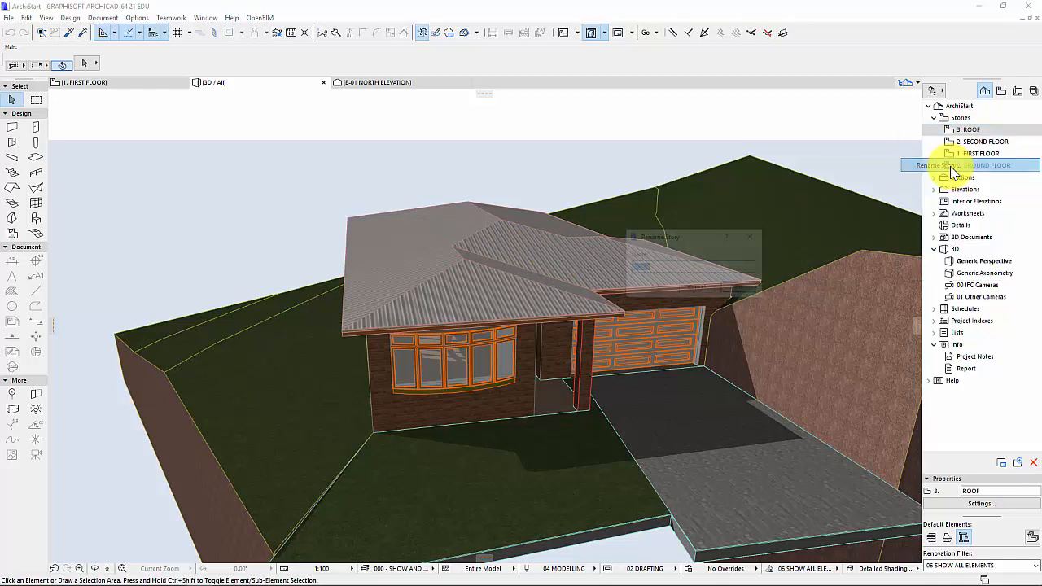
Step: Rename the top story to 'extra'
{"action": "type", "text": "extra"}
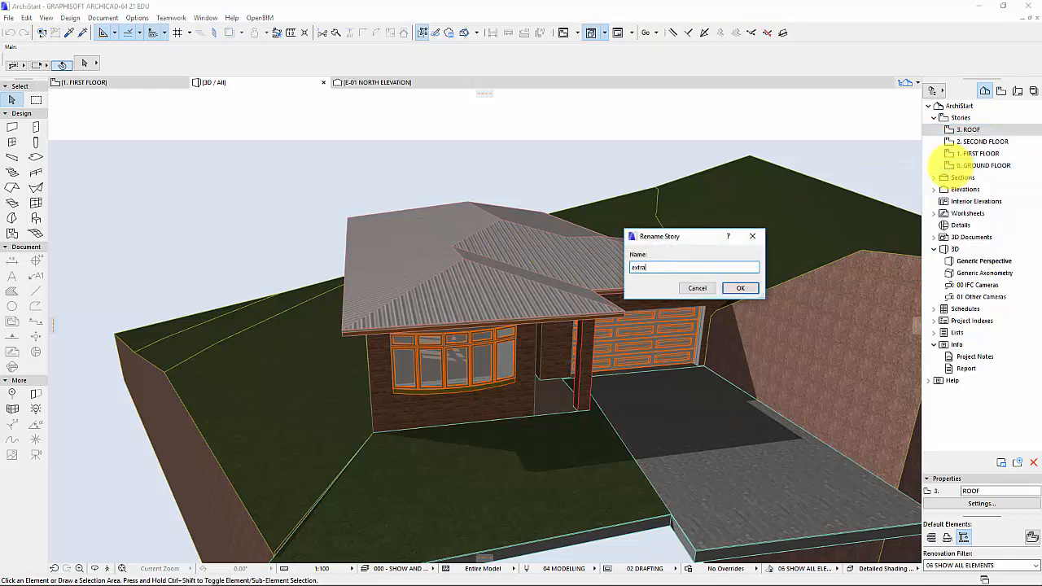
{"action": "left_click", "coordinate": [739, 287]}
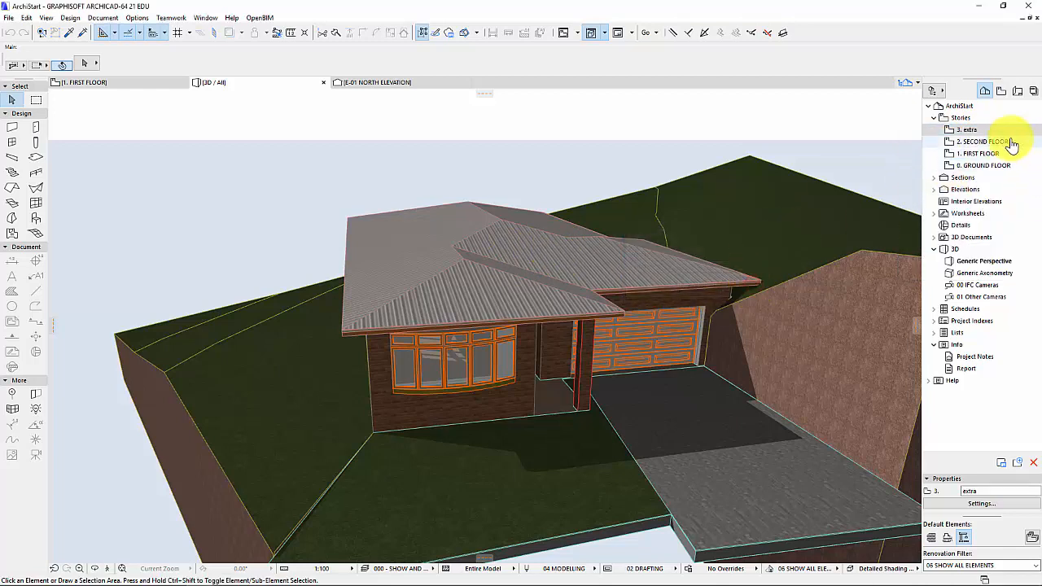
Step: Rename the SECOND FLOOR story to 'Roof'
{"action": "right_click", "coordinate": [977, 141]}
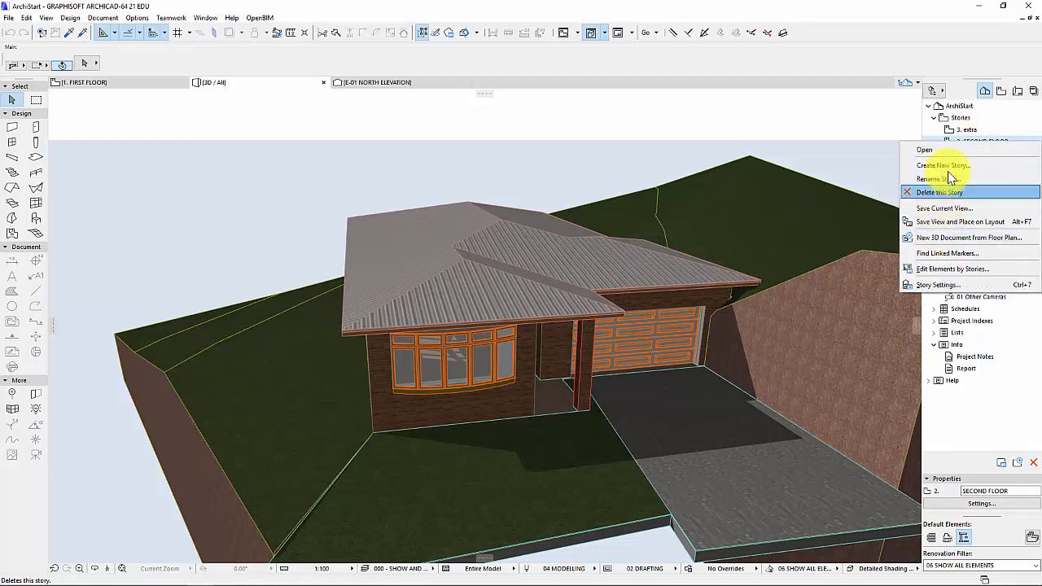
{"action": "left_click", "coordinate": [937, 178]}
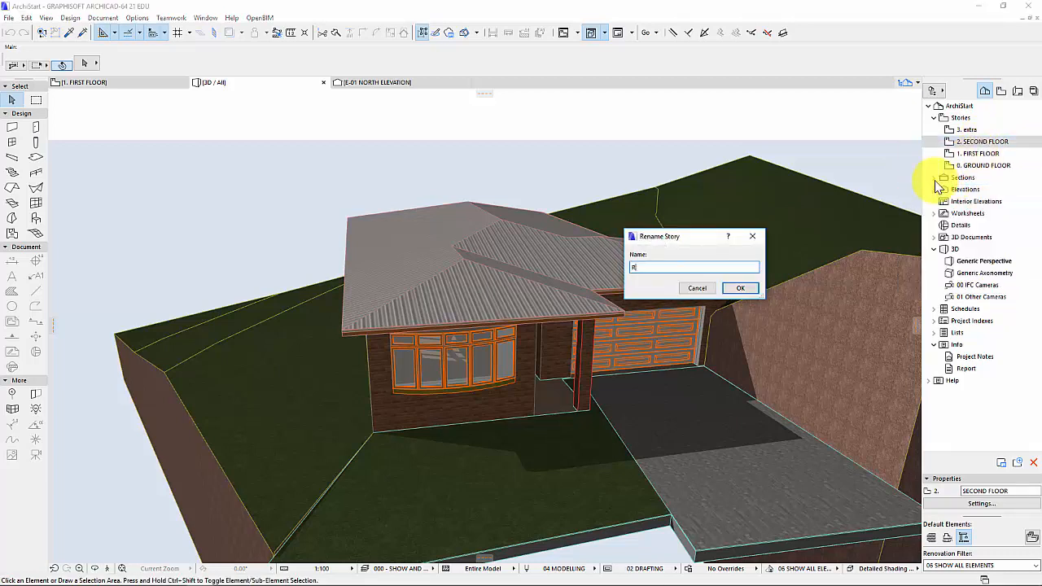
{"action": "type", "text": "oof"}
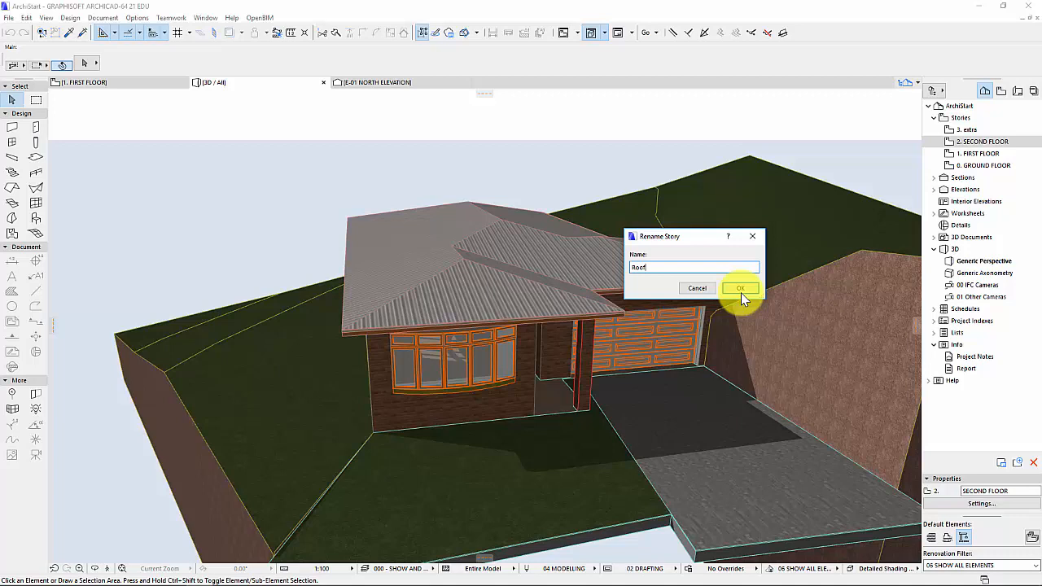
{"action": "left_click", "coordinate": [739, 287]}
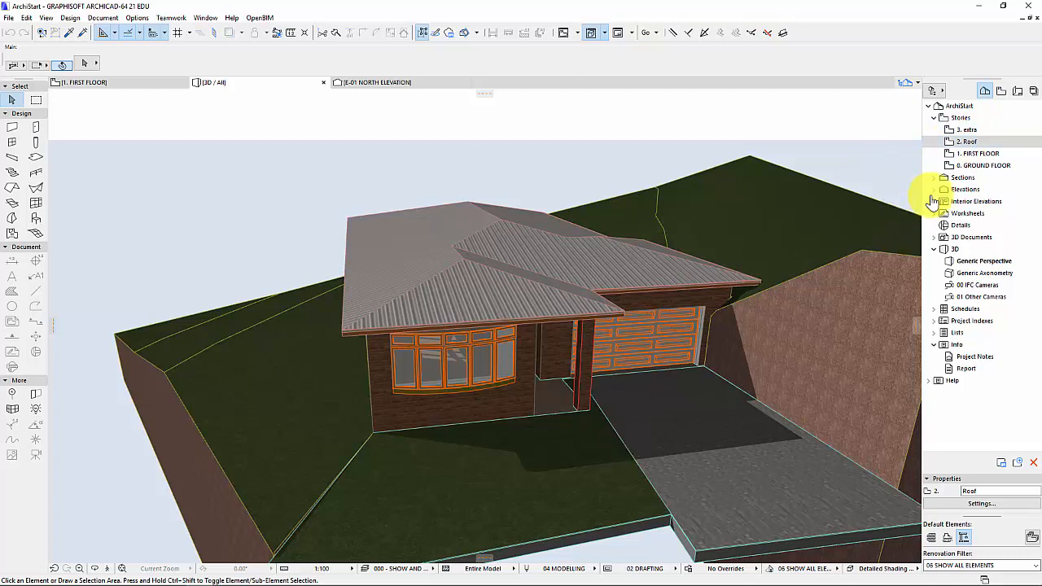
Step: Open the DA 300 NORTH ELEVATION E-01 layout from the Layout Book
{"action": "left_click", "coordinate": [1017, 91]}
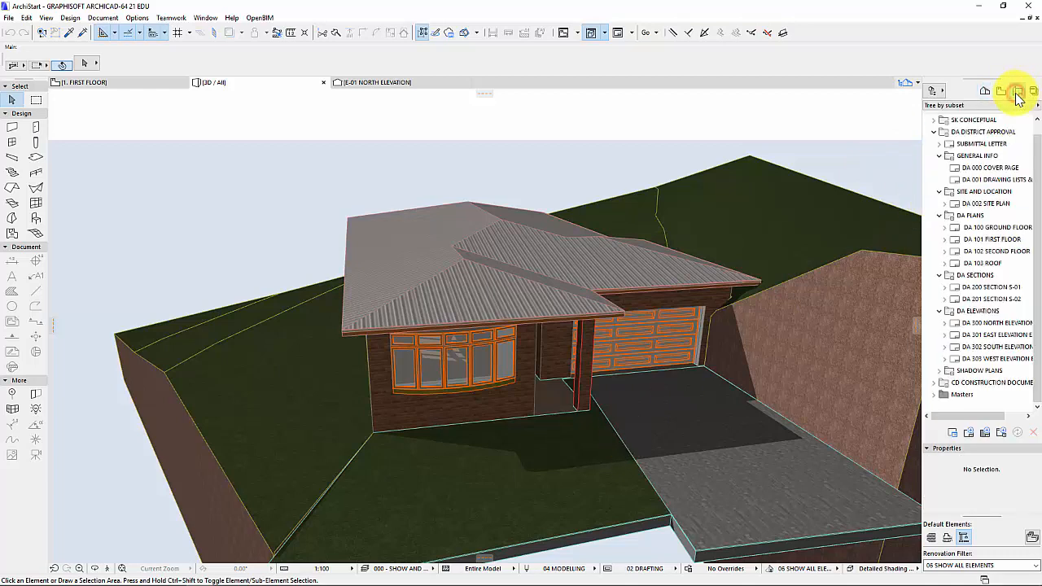
{"action": "left_click", "coordinate": [993, 322]}
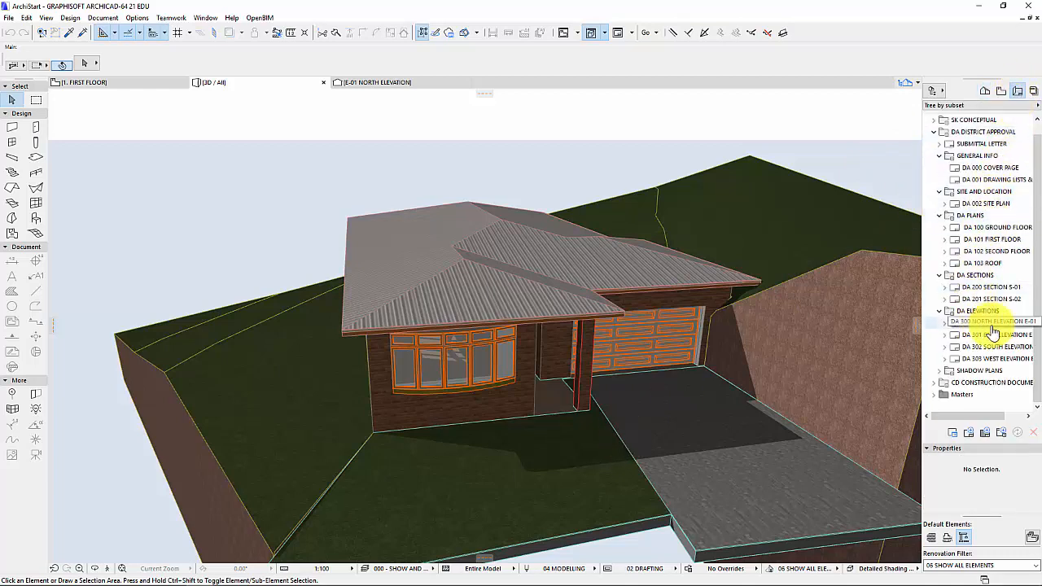
{"action": "double_click", "coordinate": [991, 321]}
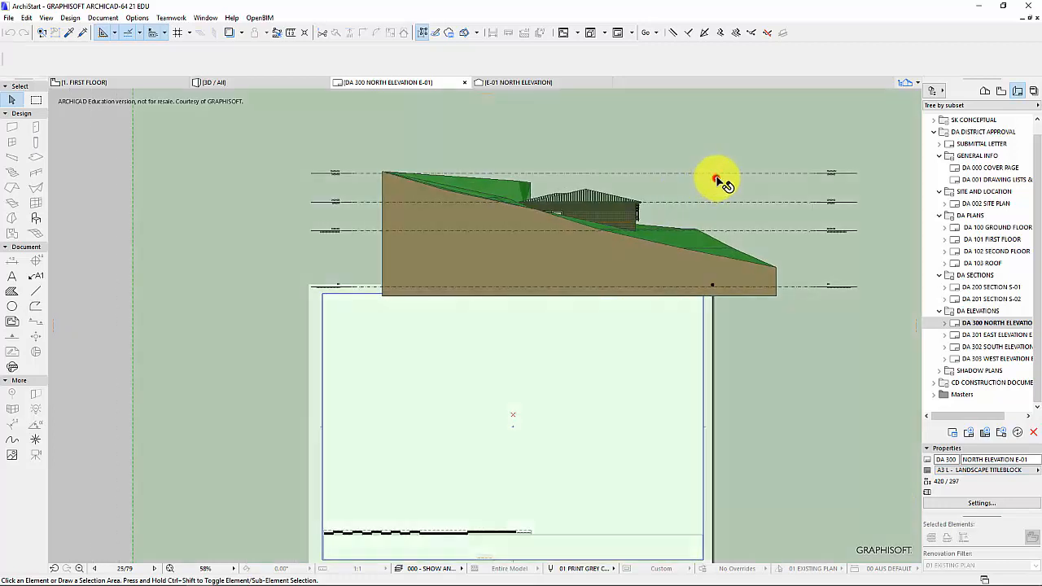
Step: Drag the north elevation drawing down inside the A3 sheet frame
{"action": "left_click", "coordinate": [715, 175]}
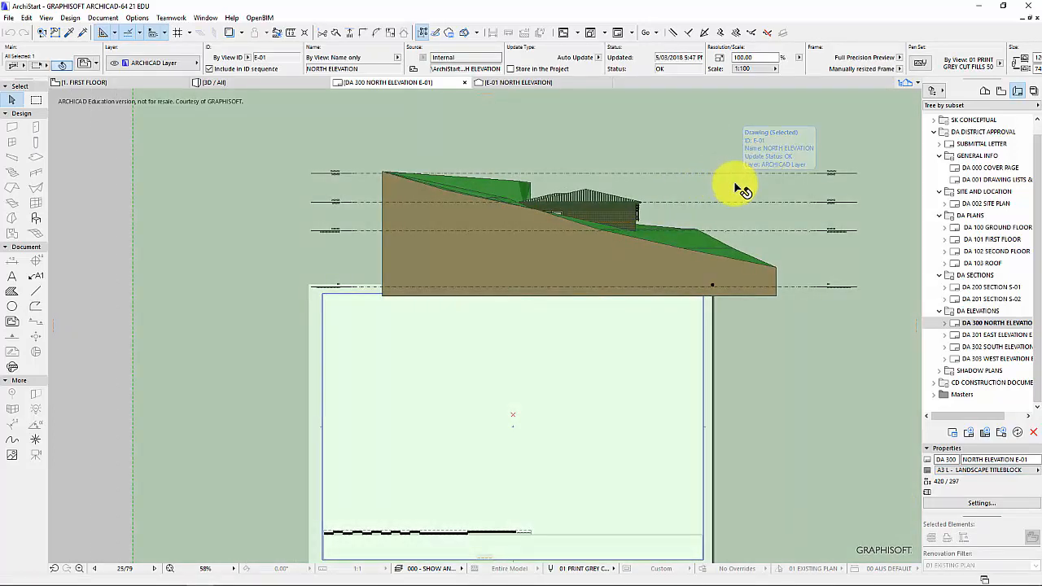
{"action": "left_click_drag", "start_coordinate": [737, 186], "coordinate": [605, 342]}
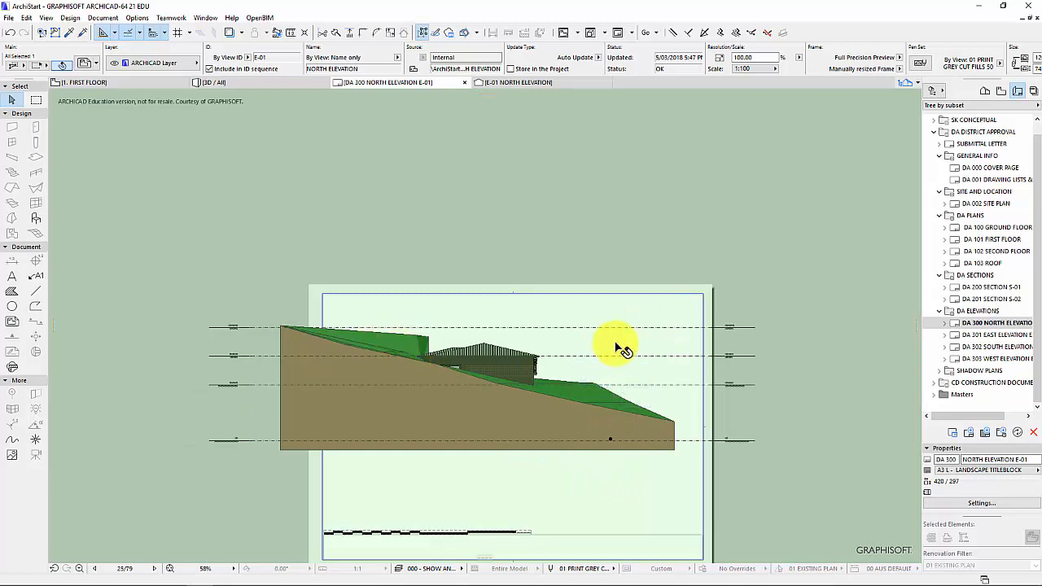
{"action": "mouse_move", "coordinate": [352, 381]}
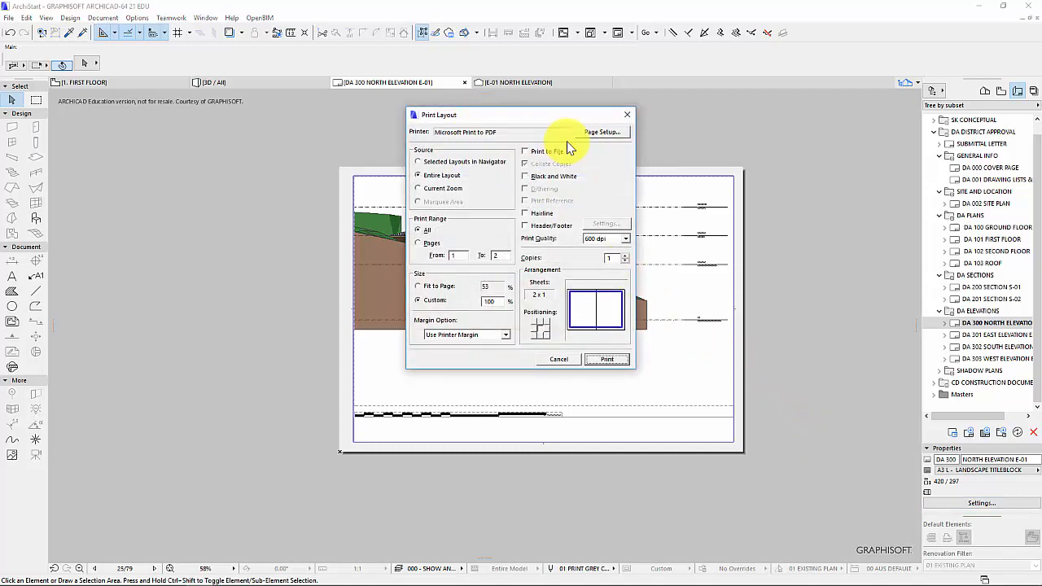
Step: Close the Print Layout dialog and open the DA 200 Section S-01 layout
{"action": "left_click", "coordinate": [602, 132]}
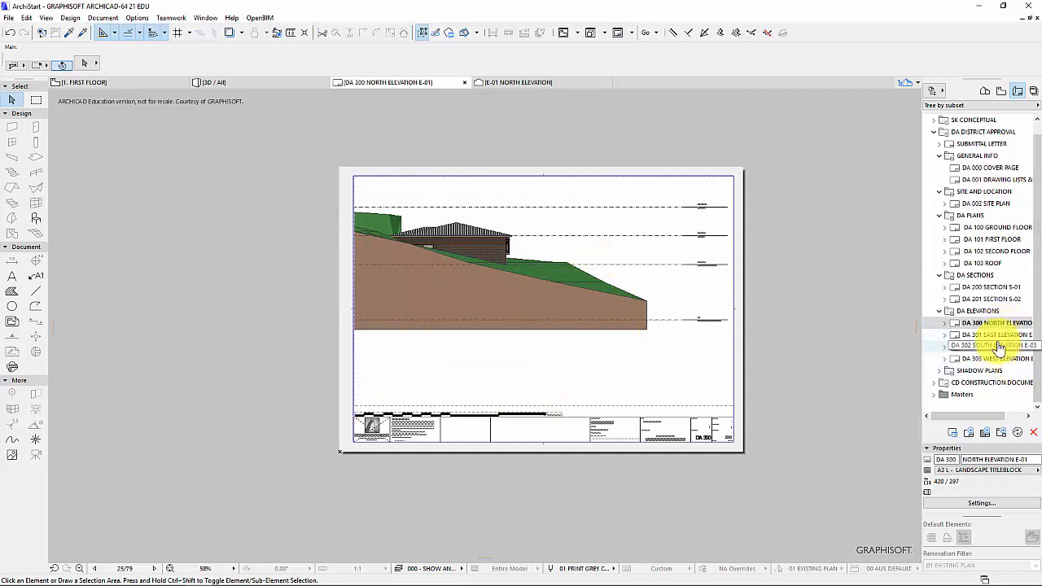
{"action": "left_click", "coordinate": [989, 286]}
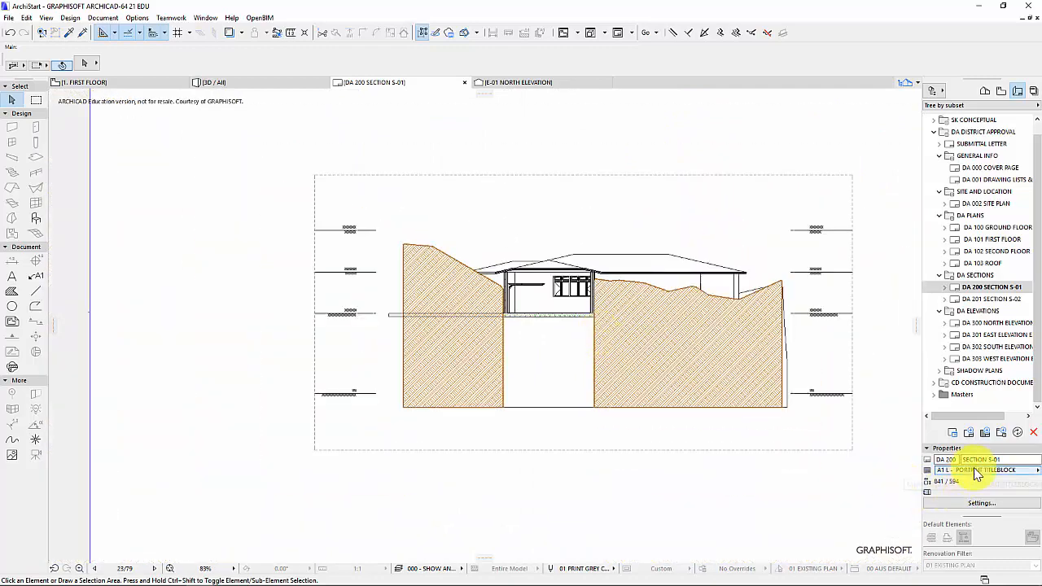
Step: Change the layout's master to A3 Landscape Titleblock
{"action": "left_click", "coordinate": [985, 470]}
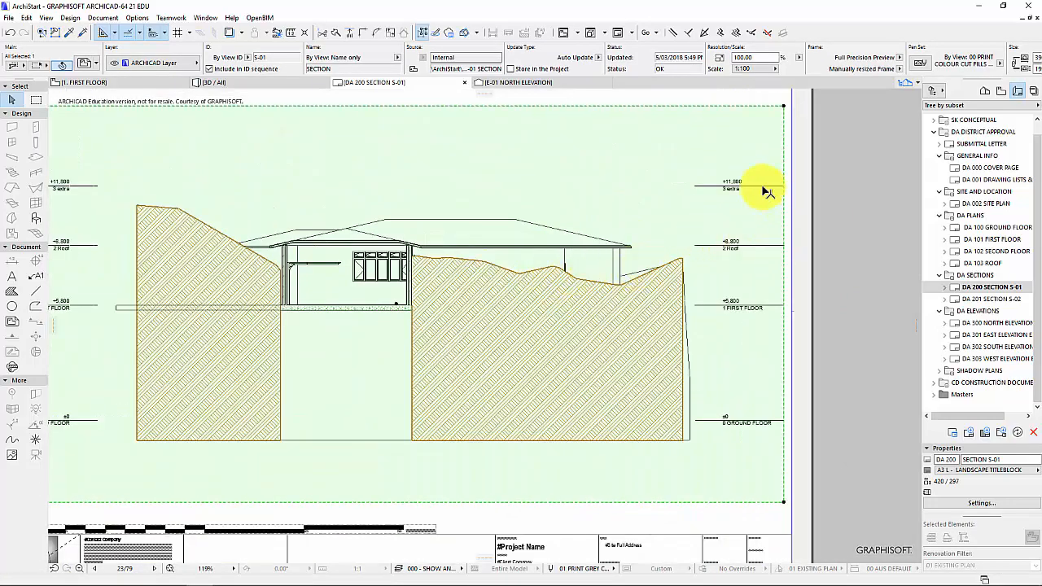
{"action": "mouse_move", "coordinate": [732, 195]}
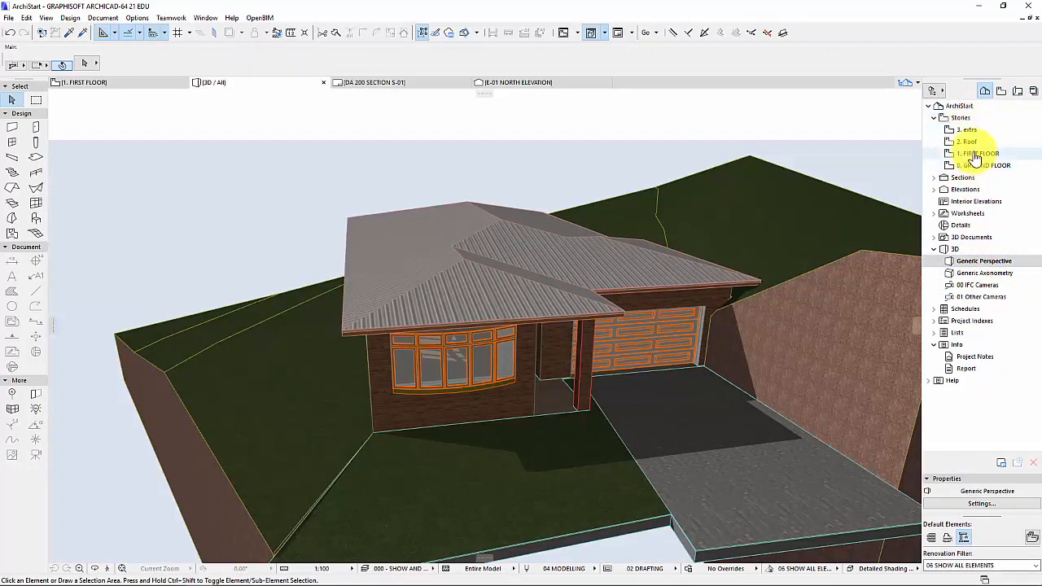
Step: Delete the 'extra' story despite the warning, then return to the Layout Book
{"action": "right_click", "coordinate": [968, 142]}
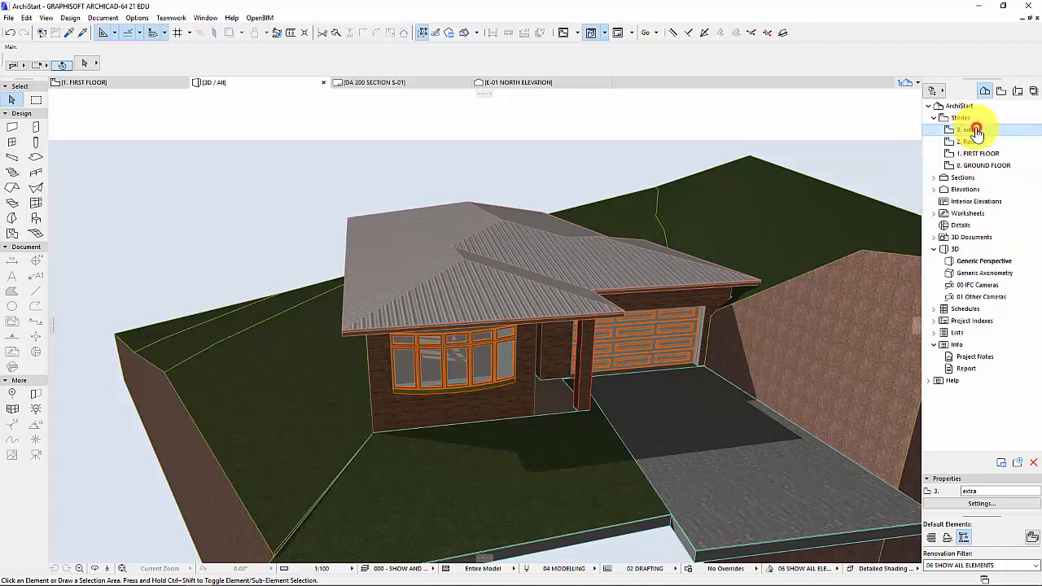
{"action": "right_click", "coordinate": [977, 129]}
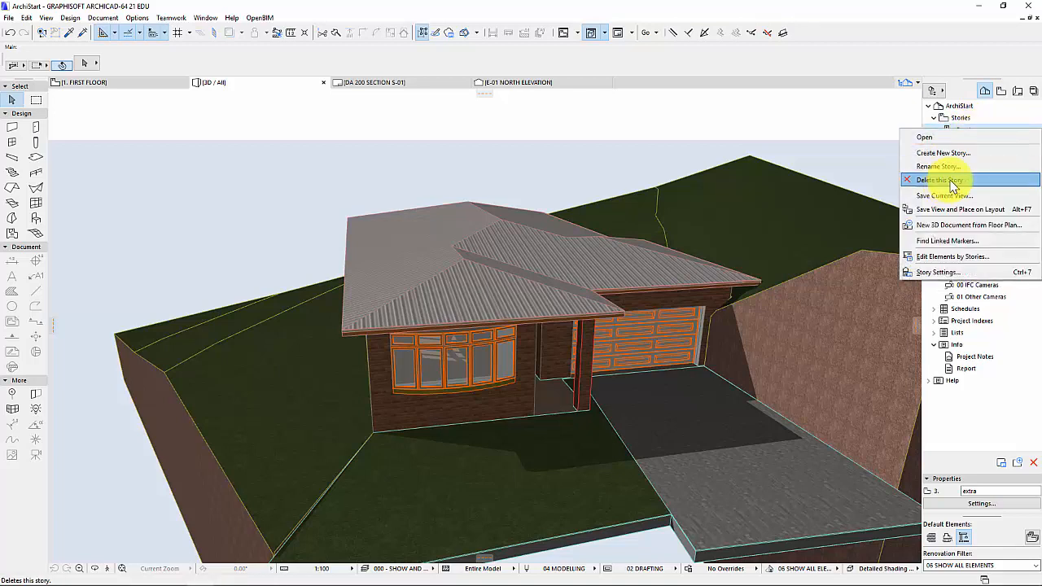
{"action": "left_click", "coordinate": [938, 180]}
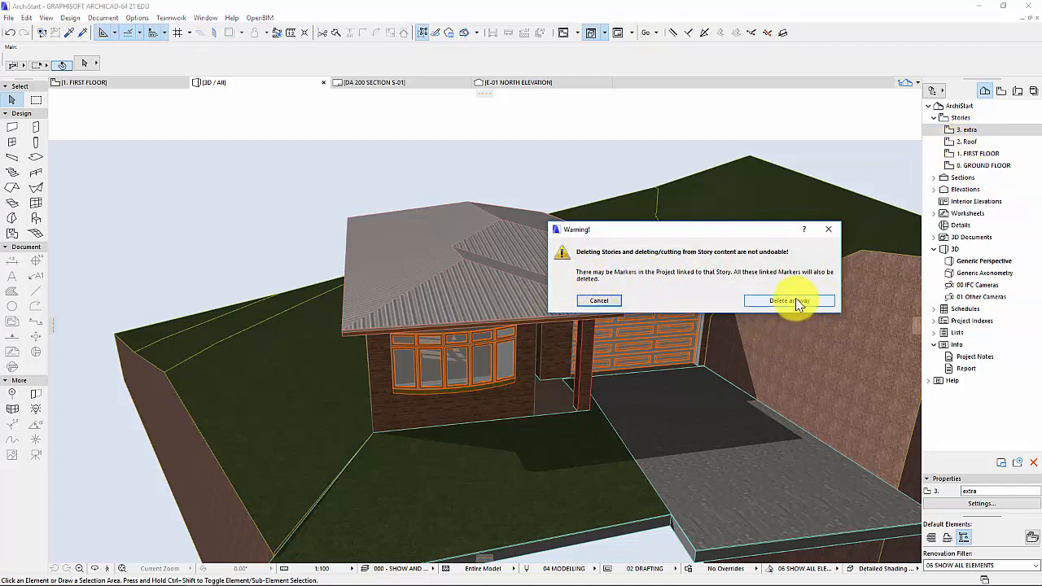
{"action": "left_click", "coordinate": [788, 300]}
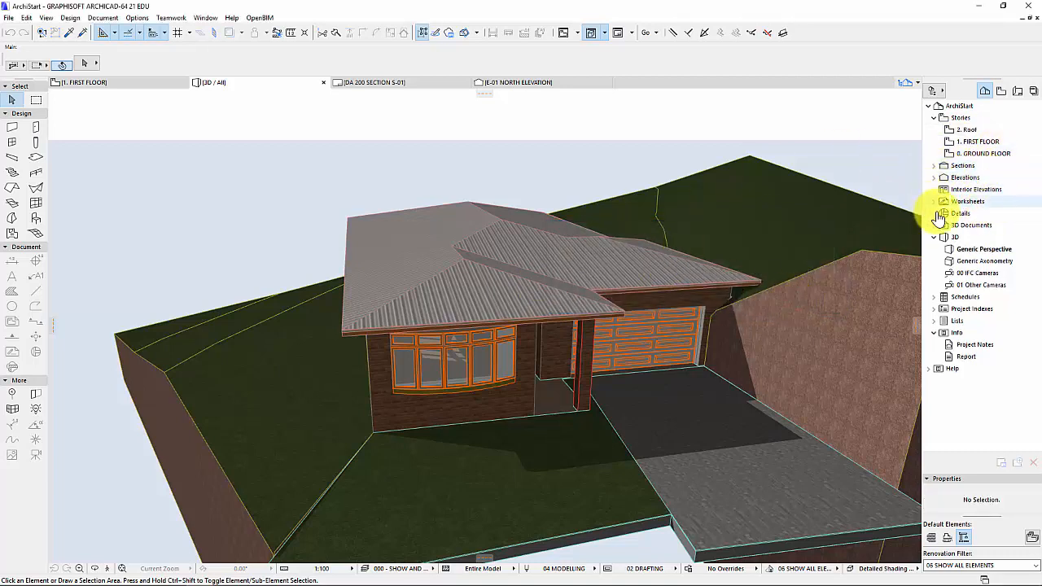
{"action": "left_click", "coordinate": [1016, 90]}
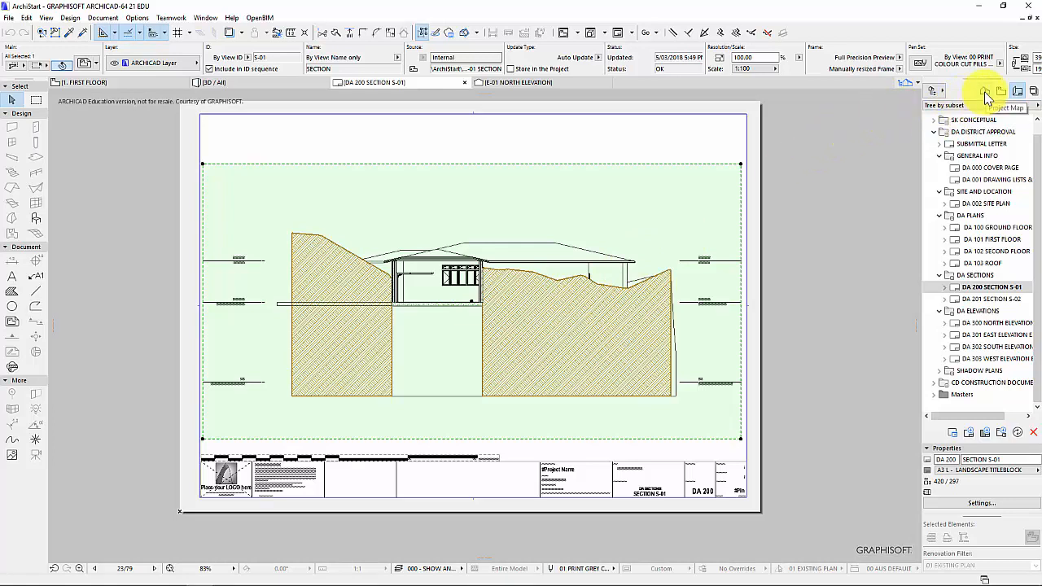
Step: Show the Project Map and open the 1. FIRST FLOOR plan
{"action": "left_click", "coordinate": [985, 91]}
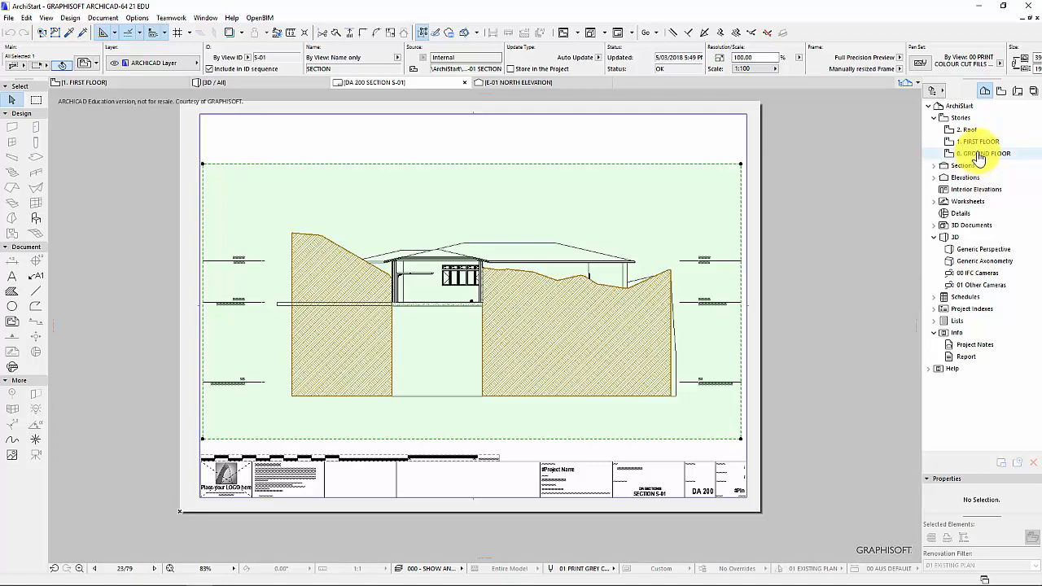
{"action": "double_click", "coordinate": [980, 141]}
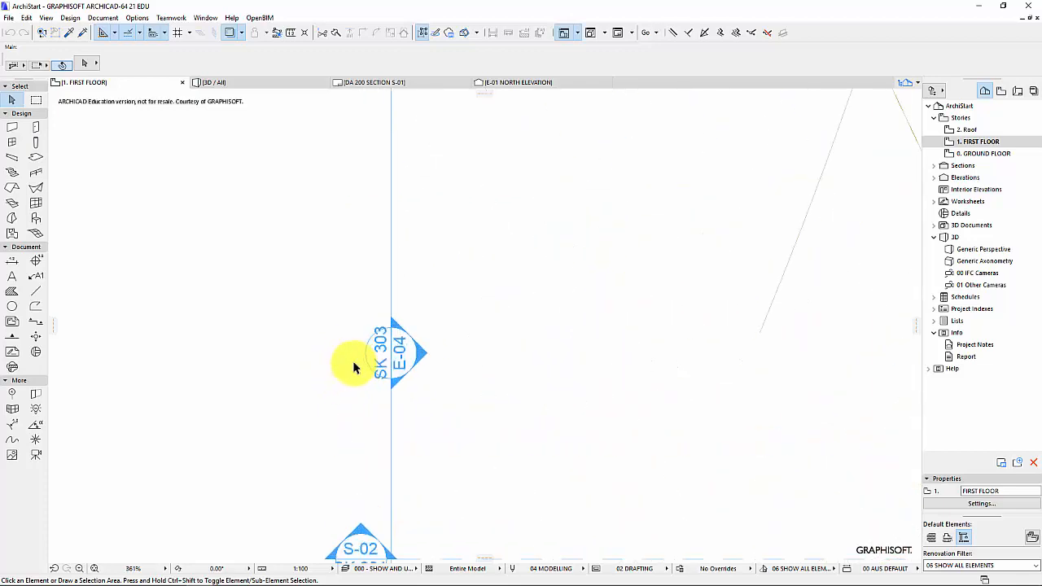
Step: Zoom out so the whole house and its markers fit in view
{"action": "scroll", "scroll_direction": "down", "scroll_amount": 3}
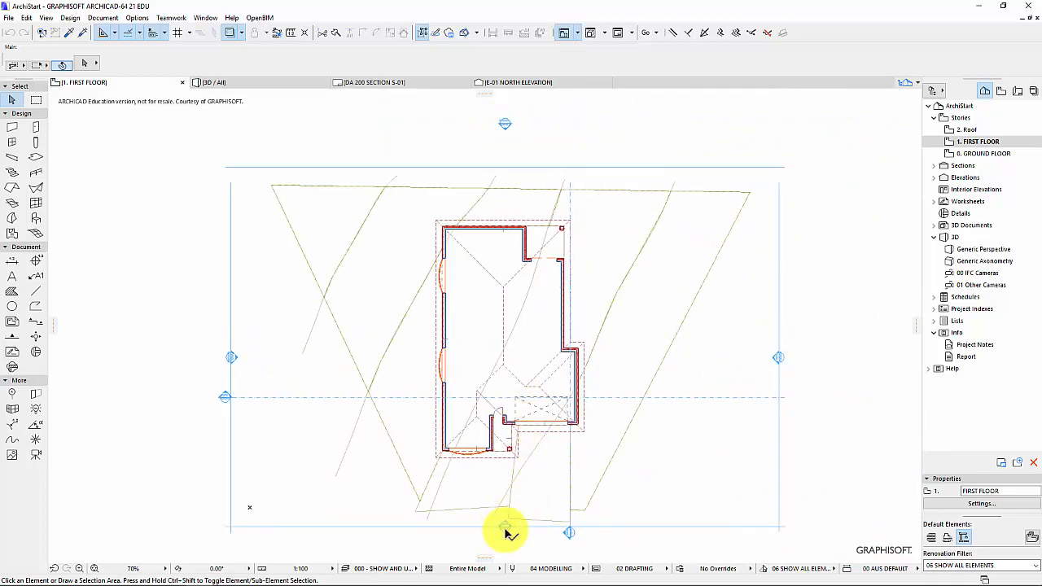
{"action": "mouse_move", "coordinate": [504, 529]}
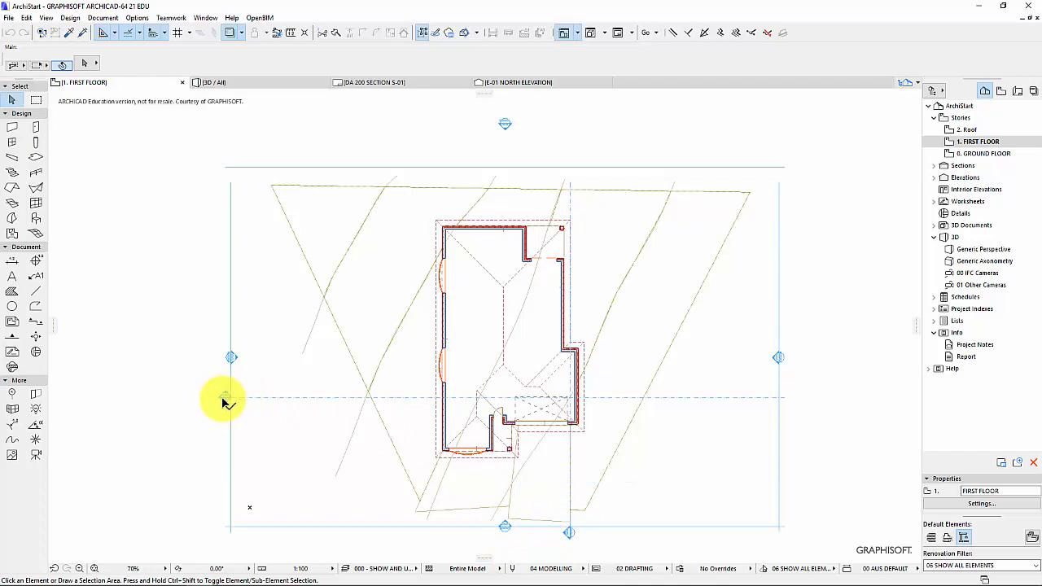
{"action": "mouse_move", "coordinate": [12, 352]}
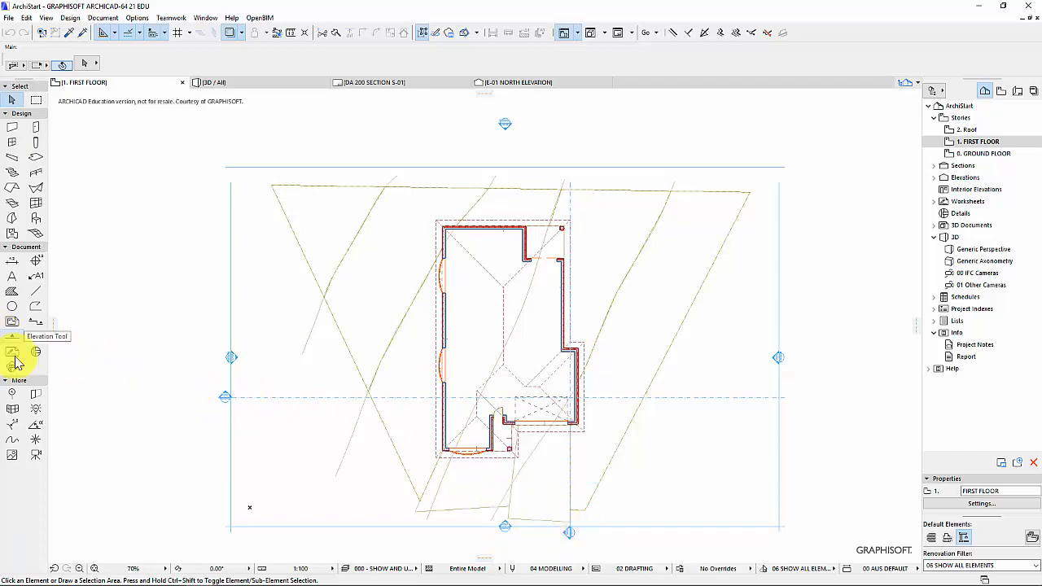